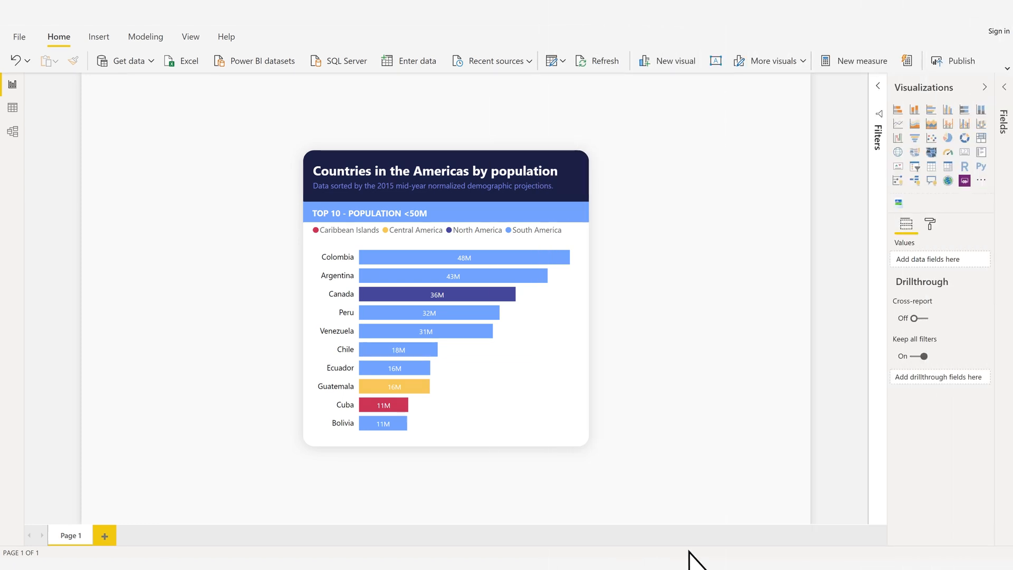
Expand the full Themes gallery from the View ribbon beside the population bar chart.
{"action": "left_click", "coordinate": [190, 37]}
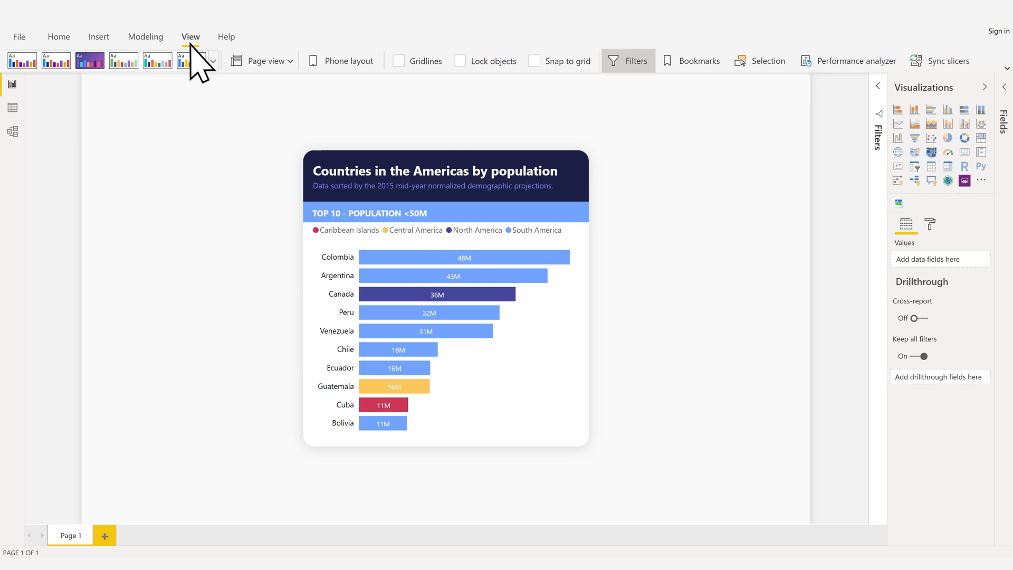
{"action": "left_click", "coordinate": [212, 60]}
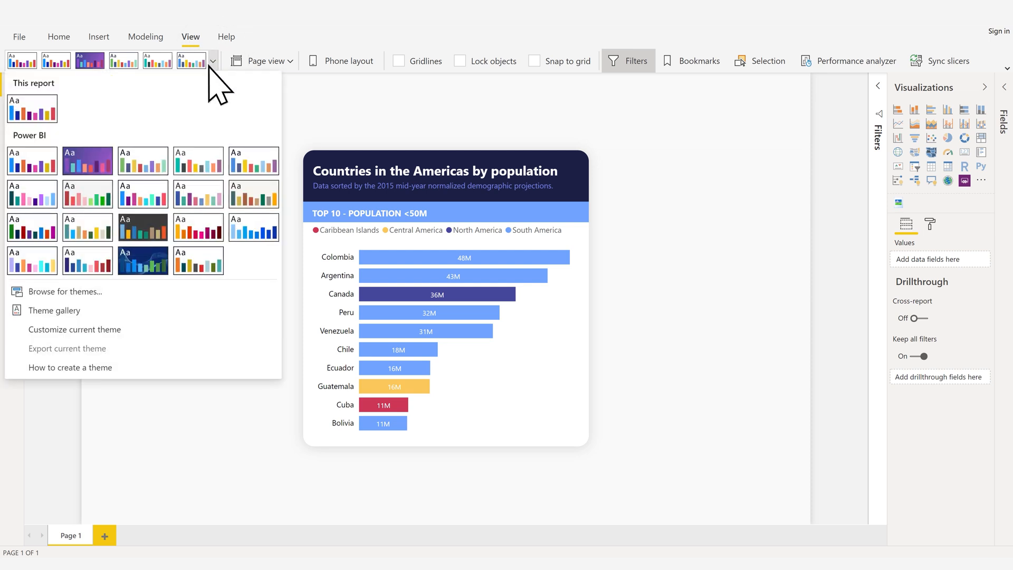
{"action": "mouse_move", "coordinate": [31, 192]}
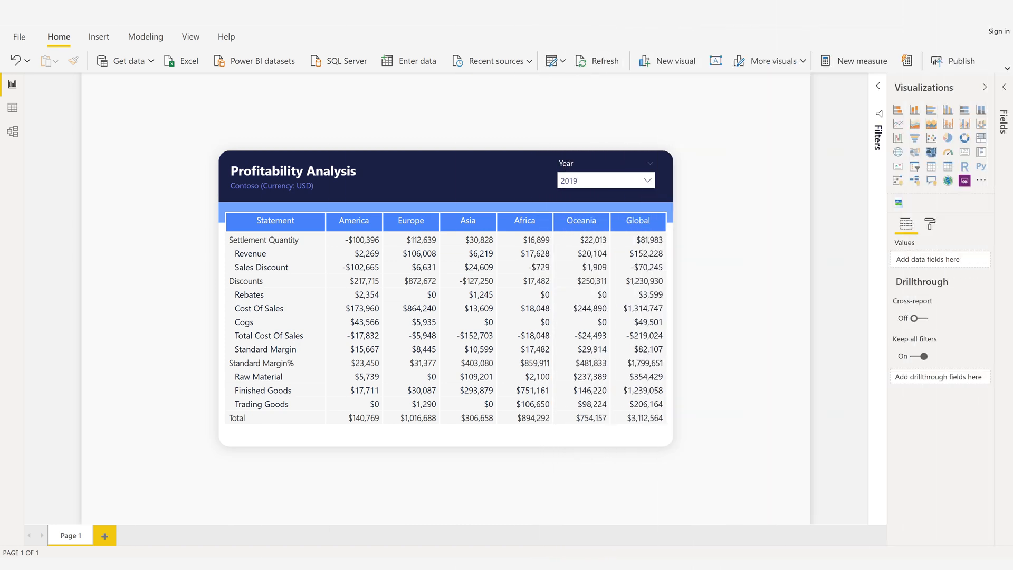
Apply the table style giving bold hierarchy and Total rows with green-shaded Global values.
{"action": "left_click", "coordinate": [637, 220]}
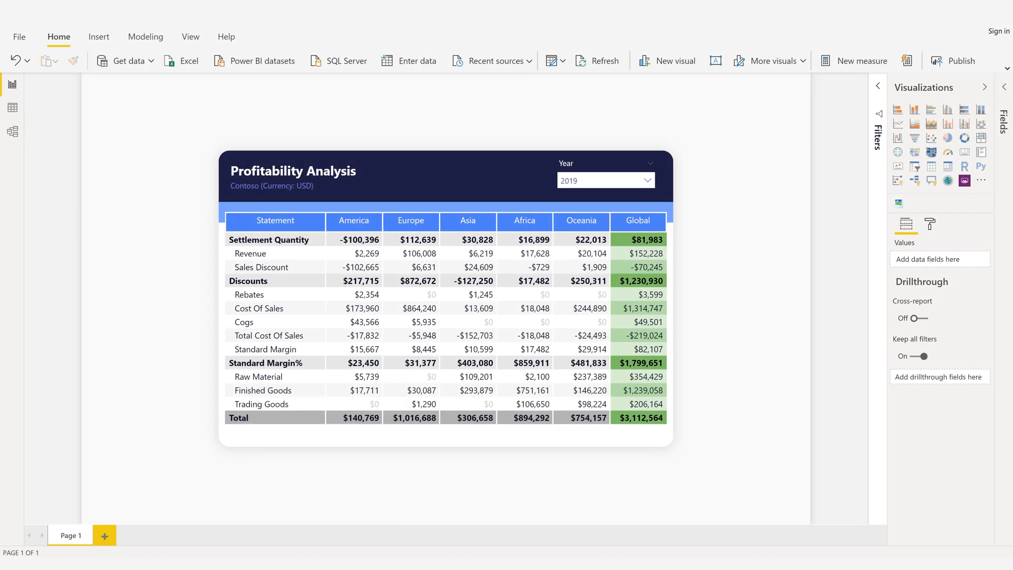